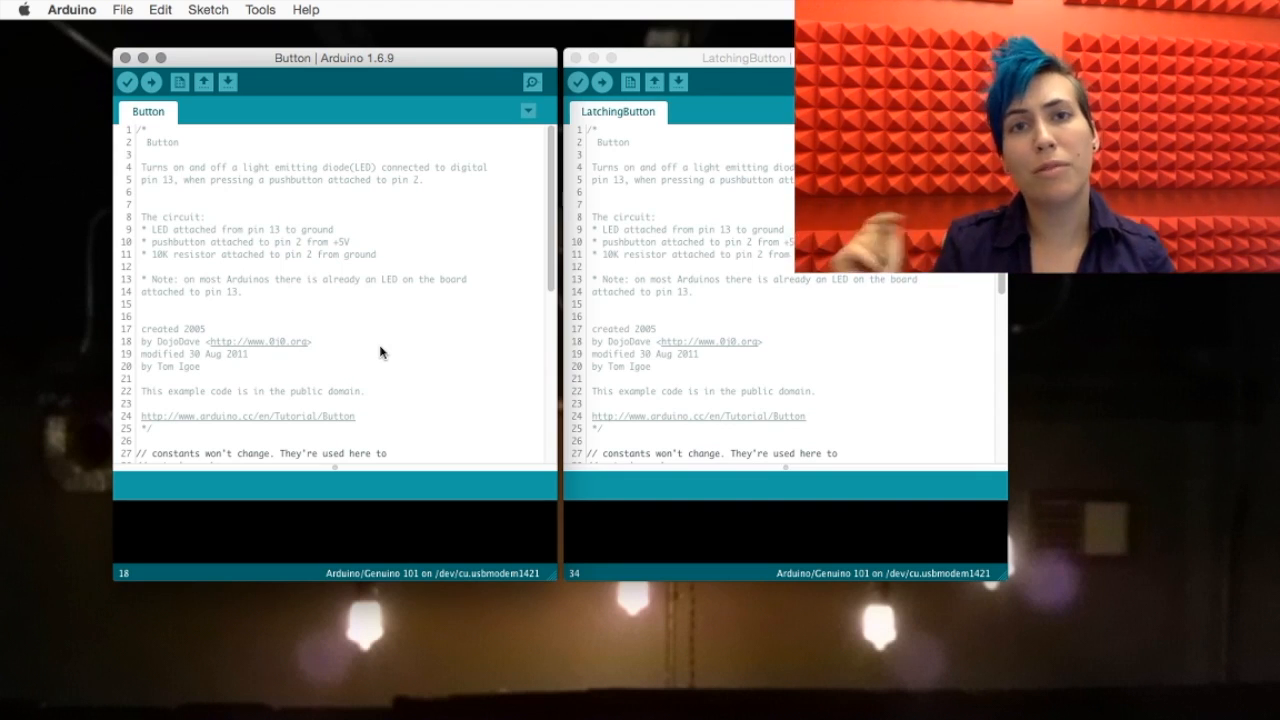
Step: Focus the editor area showing the pin constants and setup() of both sketches
left_click(312, 341)
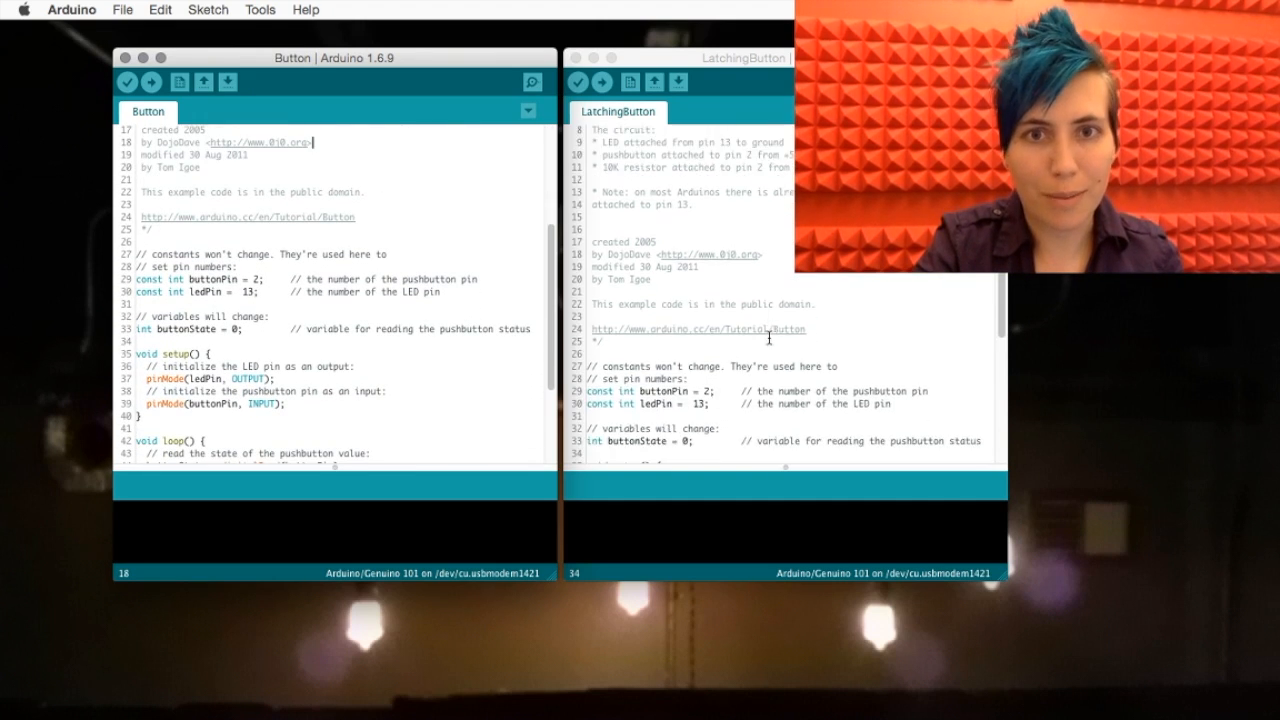
Step: Highlight the pinMode(buttonPin, INPUT) line in Button against INPUT_PULLUP in LatchingButton
scroll("down", 3)
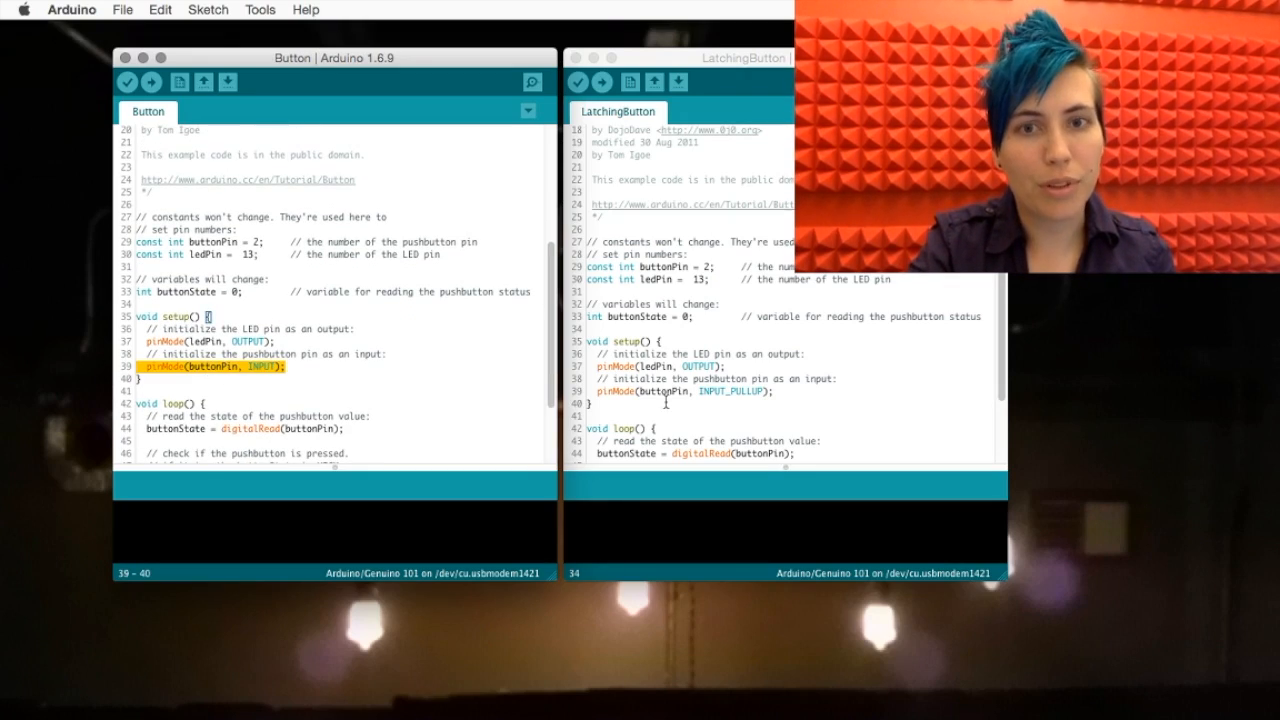
triple_click(683, 391)
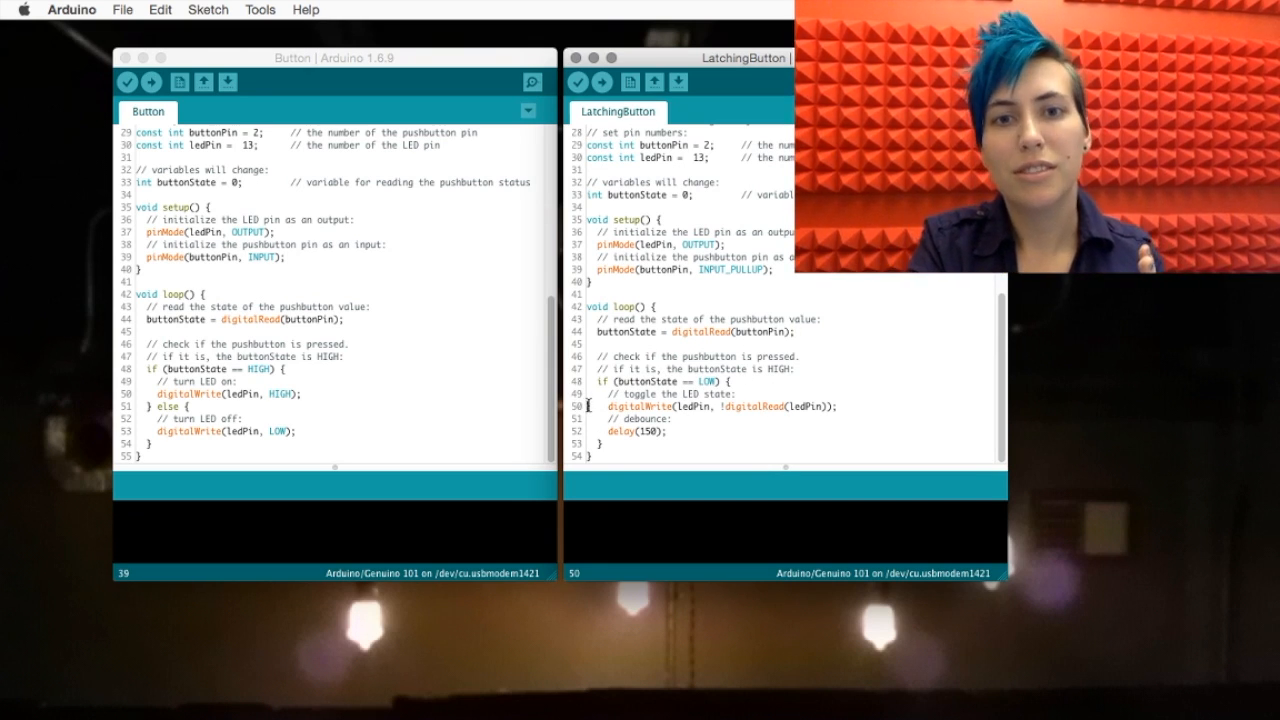
Step: Highlight the LED toggle statement in loop(), then upload LatchingButton to the board
double_click(689, 406)
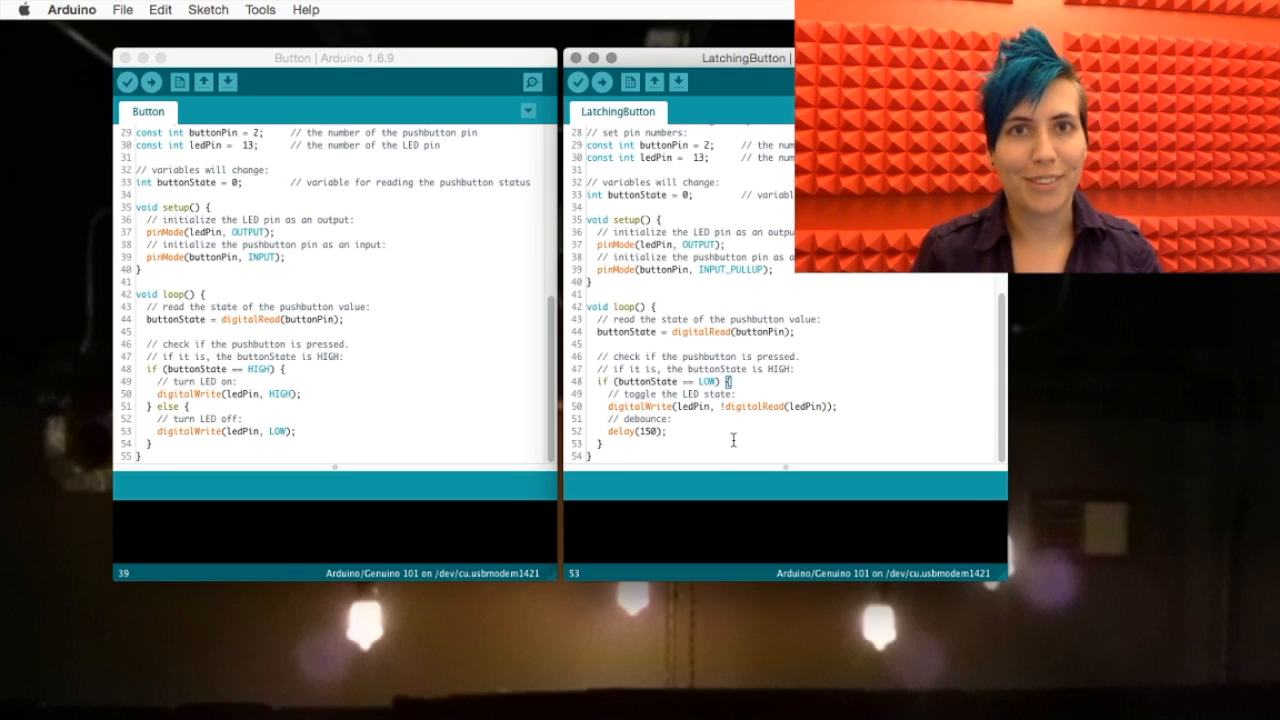
left_click(578, 82)
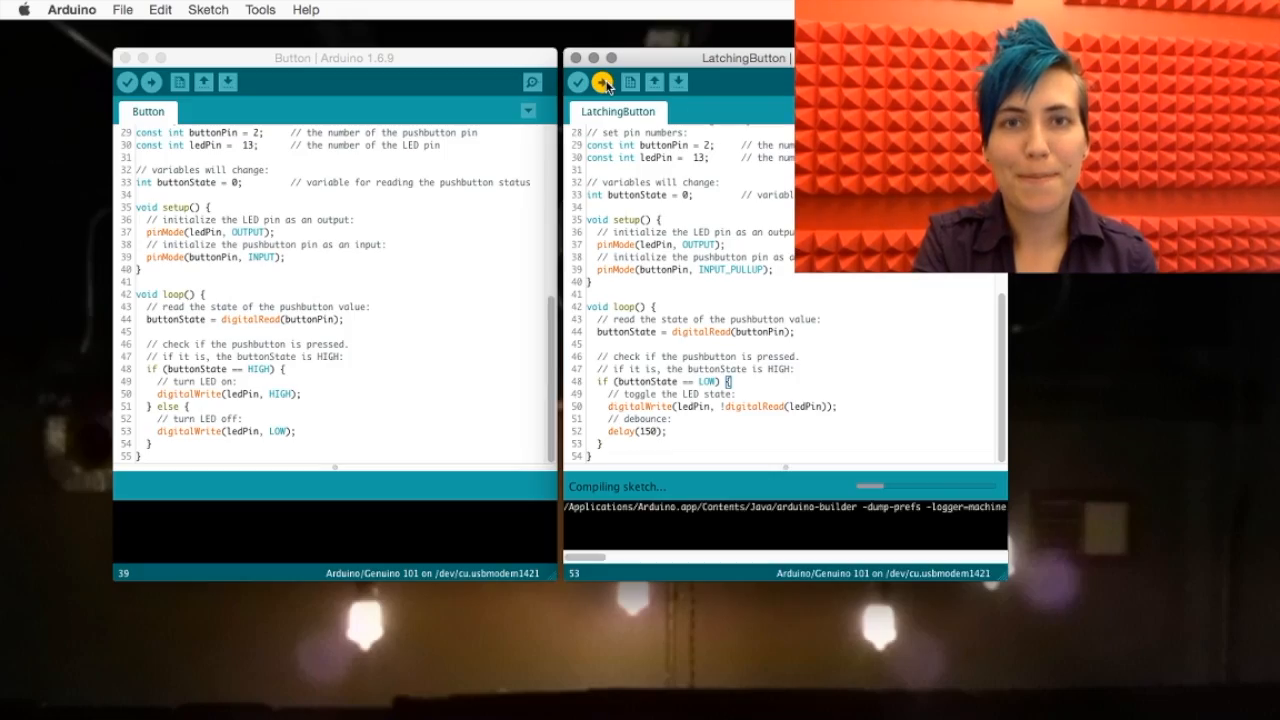